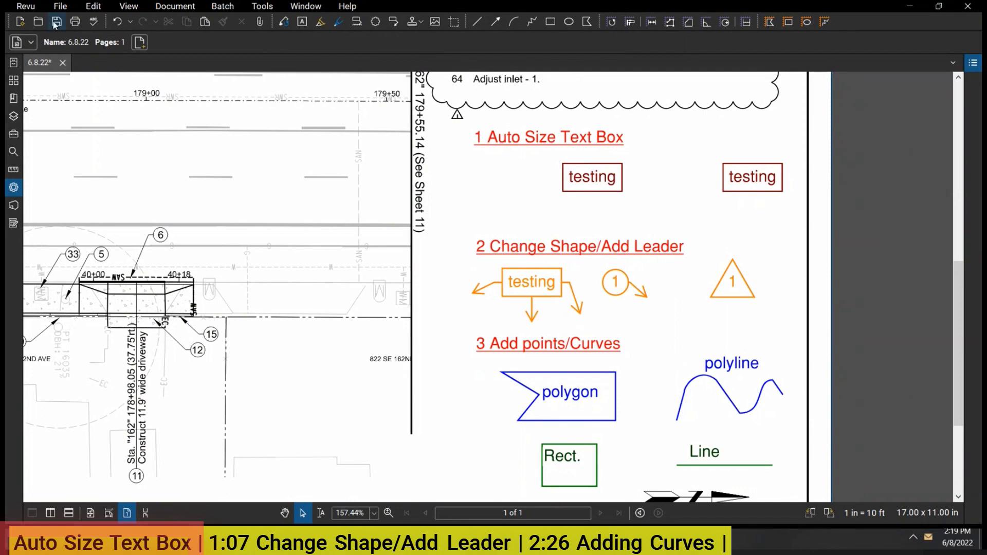
Enable 'Autosize Text Box and Callout Markups' in the Markup tool preferences and confirm.
click(25, 6)
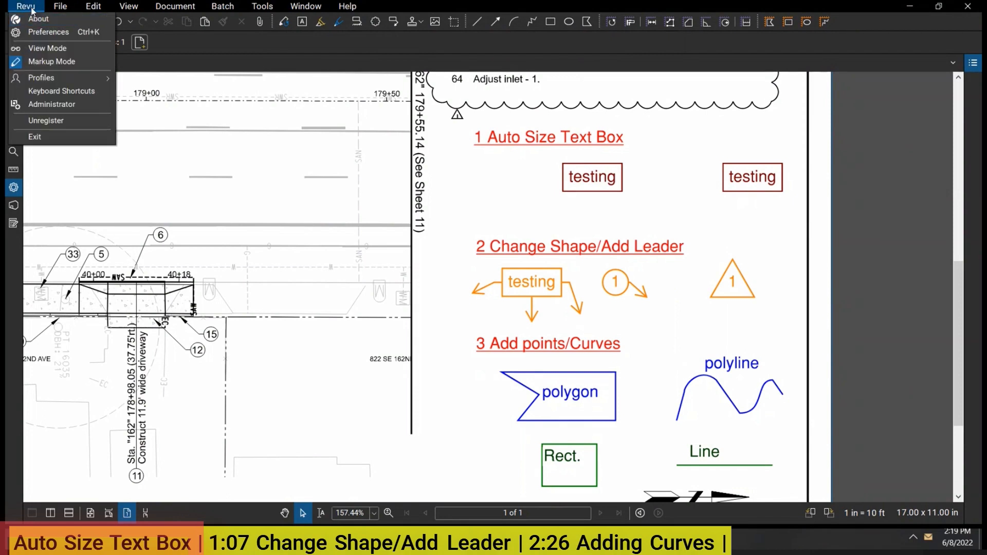
click(27, 7)
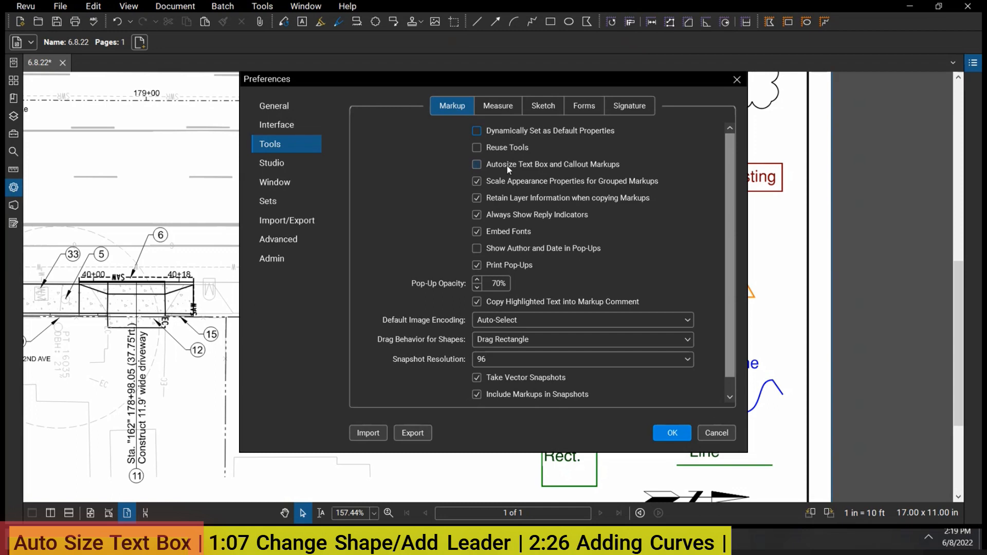
click(672, 433)
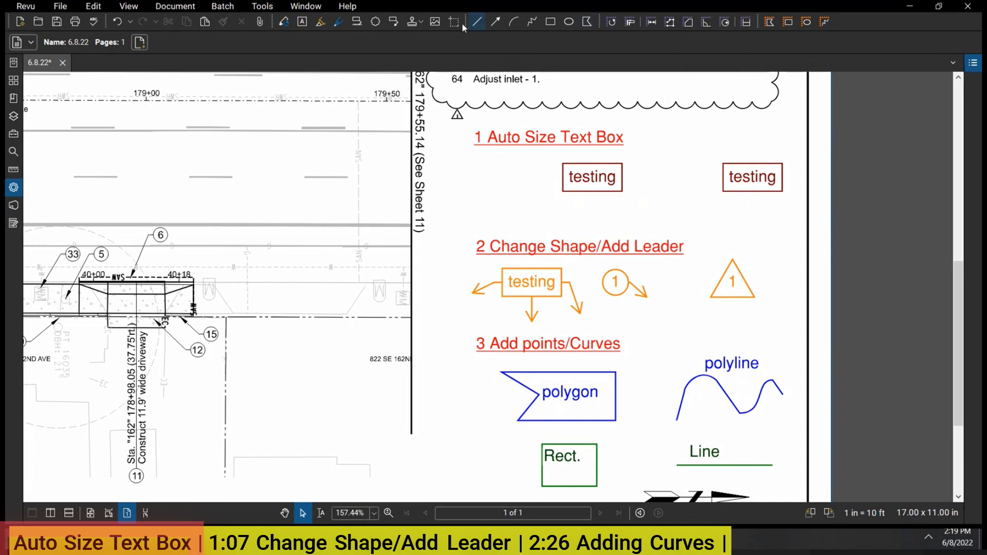
click(477, 21)
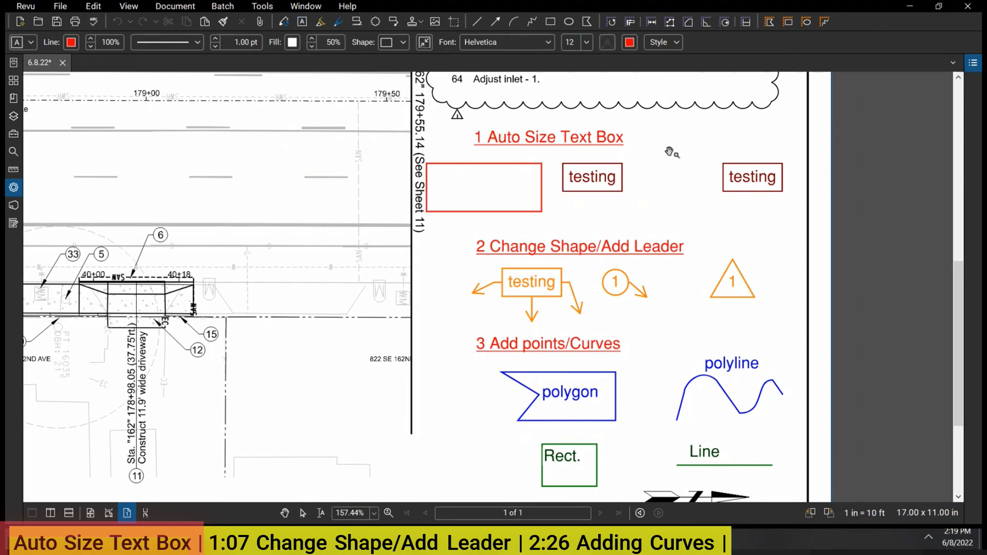
text(test)
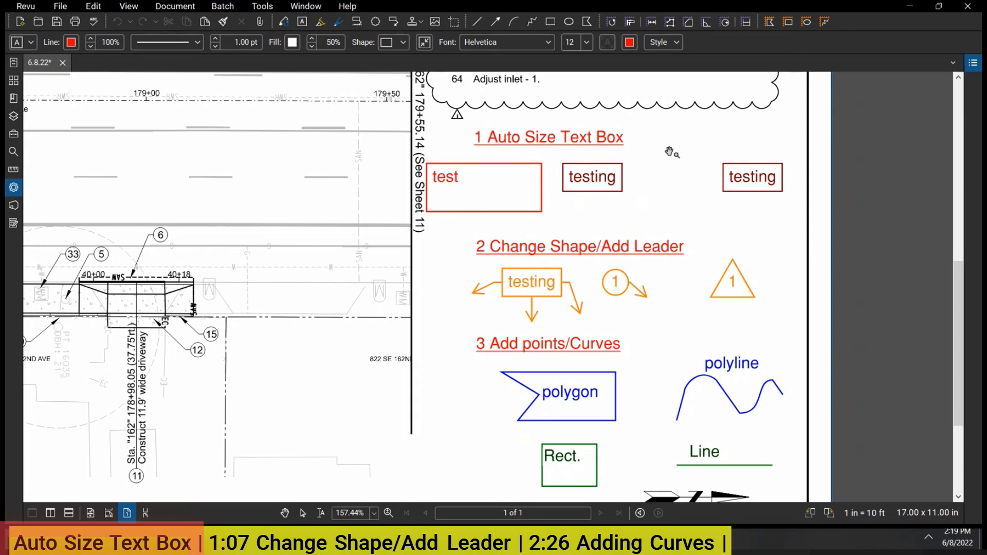
click(445, 176)
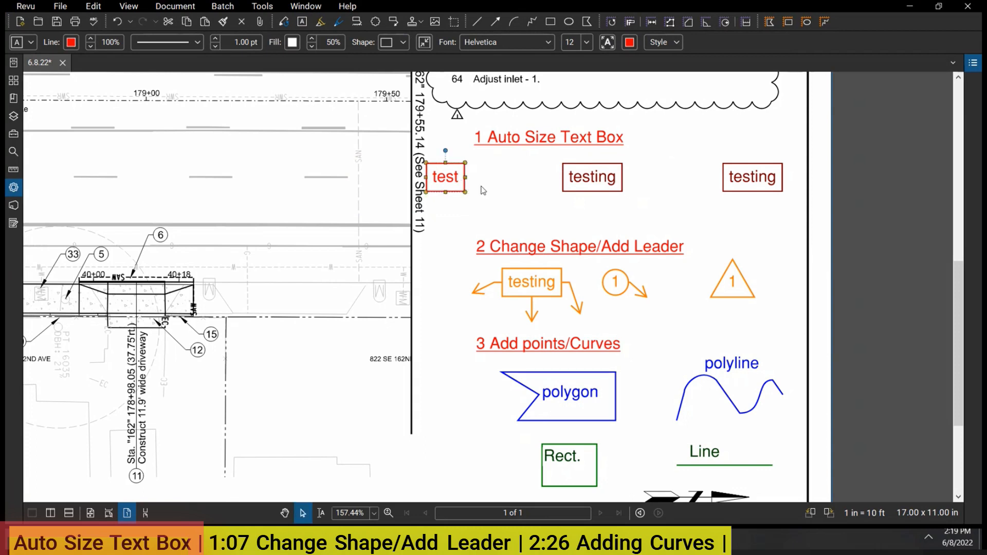
click(588, 42)
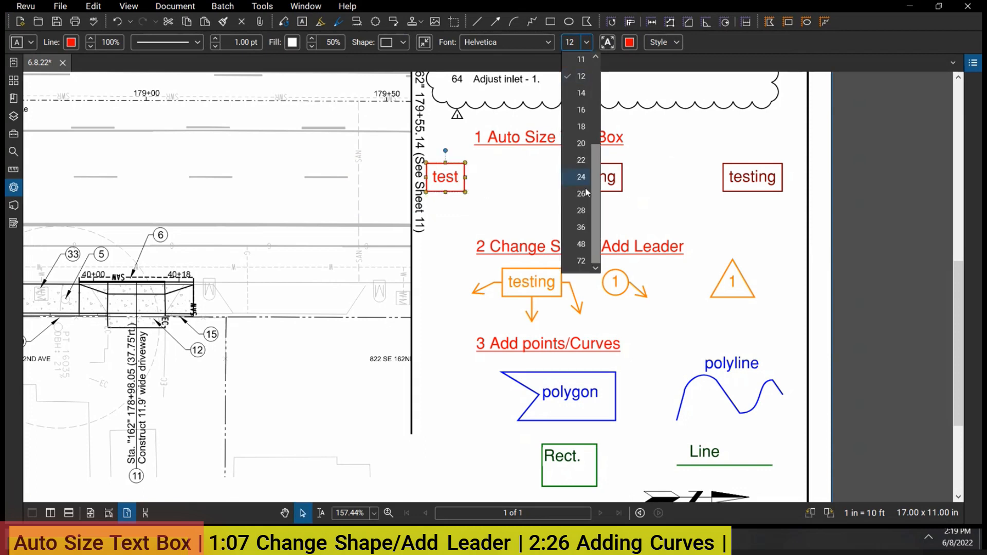
click(581, 193)
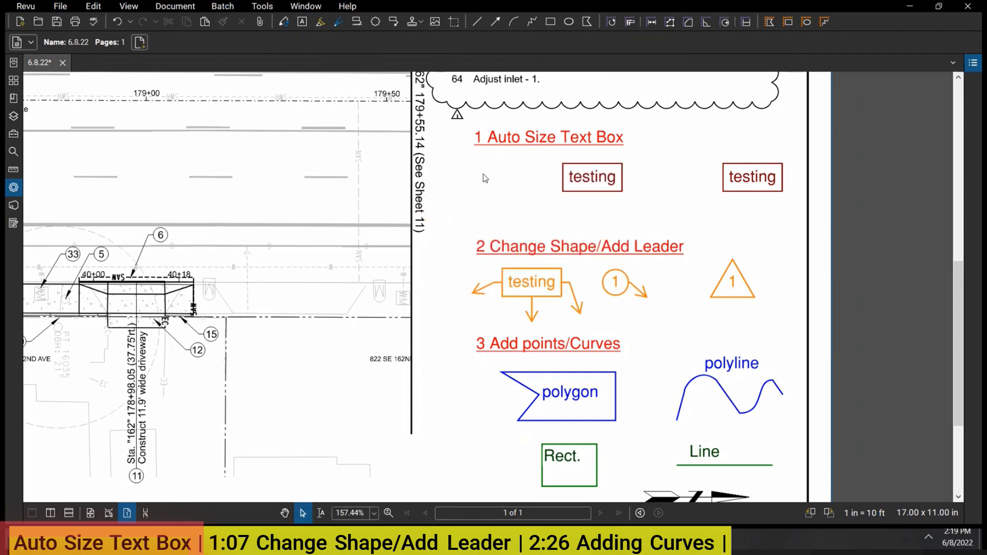
mouse_move(615, 199)
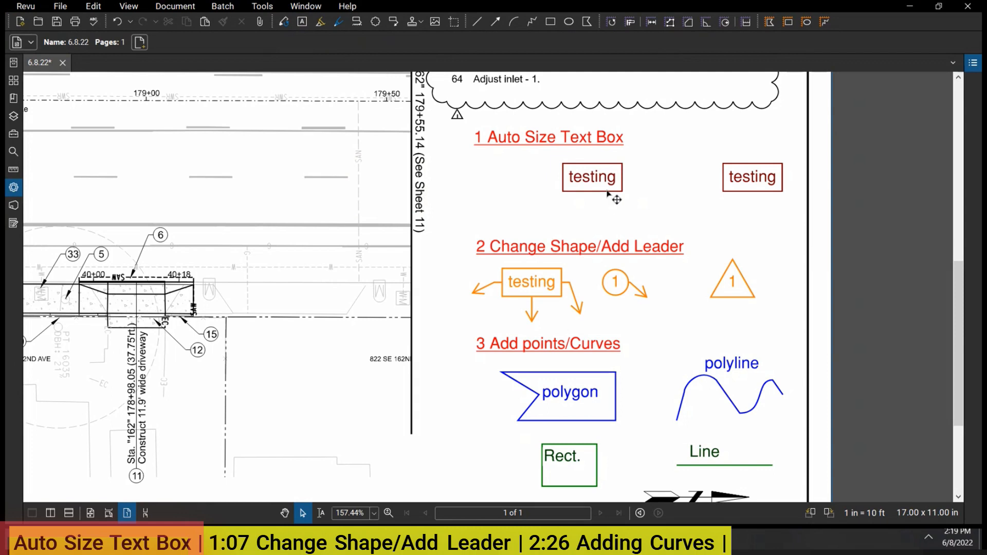
mouse_move(623, 196)
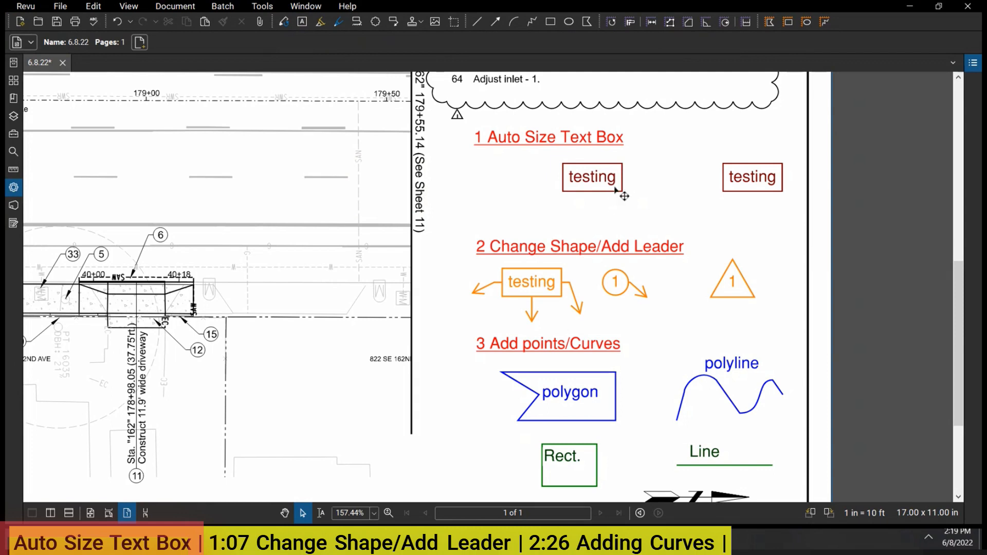
Autosize the first 'testing' text box from the Style dropdown so it fits the word.
click(592, 177)
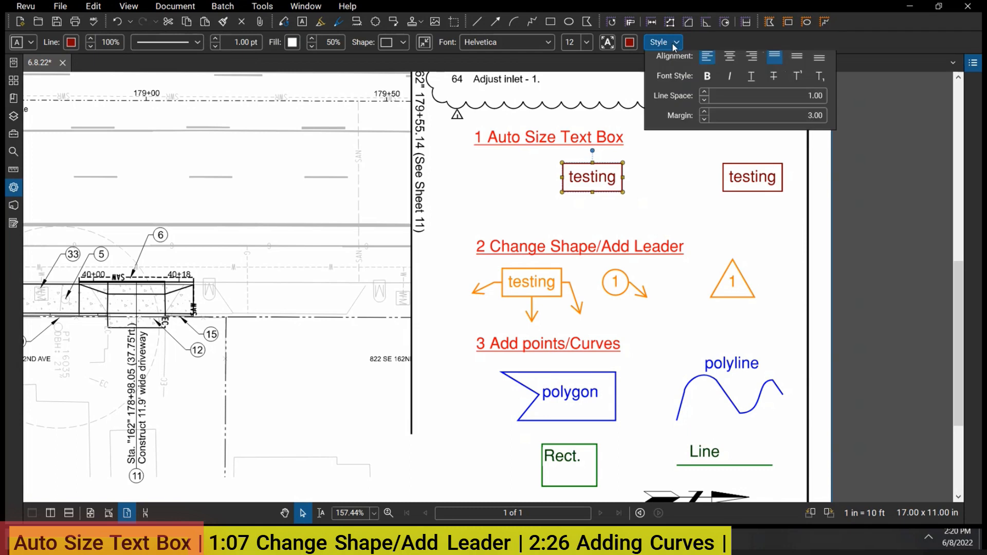
click(767, 105)
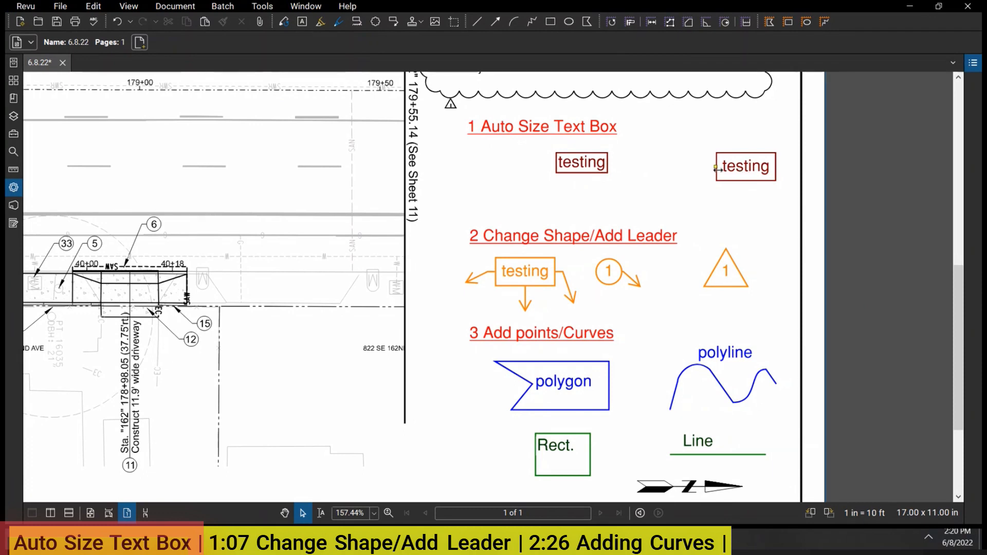
scroll(down, 3)
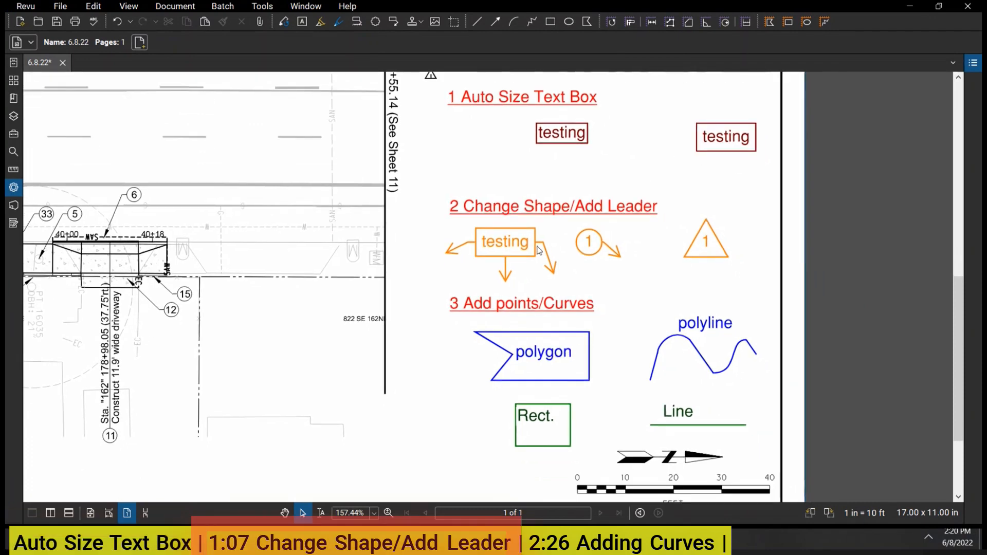
scroll(down, 3)
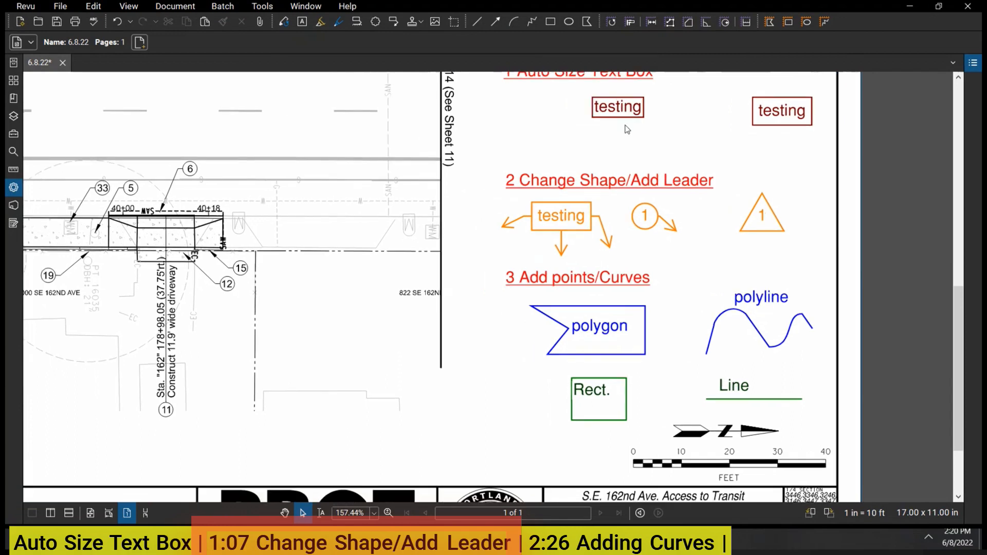
Paste a copy of the text box as a Triangle shape reading '1' with font size 8.
click(618, 107)
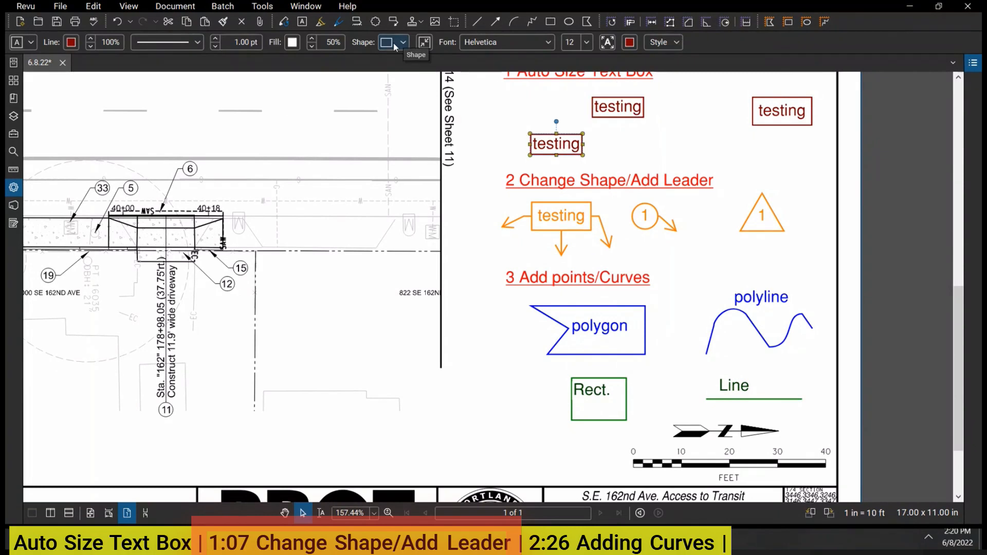
click(403, 42)
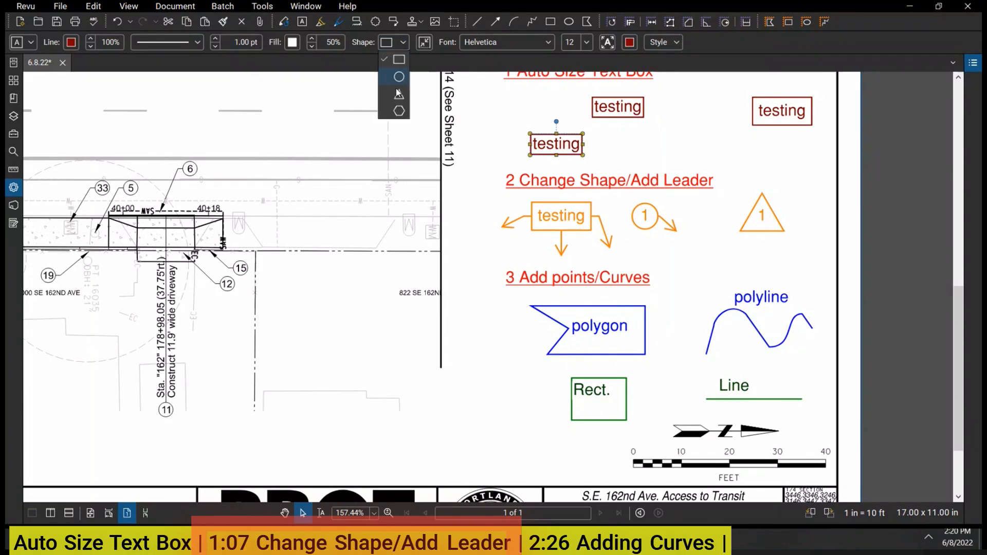
mouse_move(398, 77)
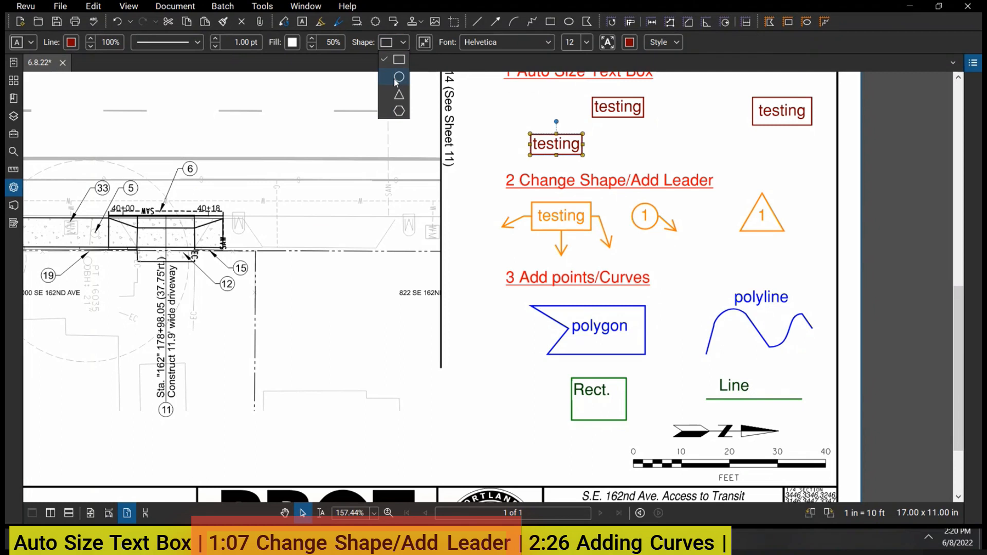
click(399, 94)
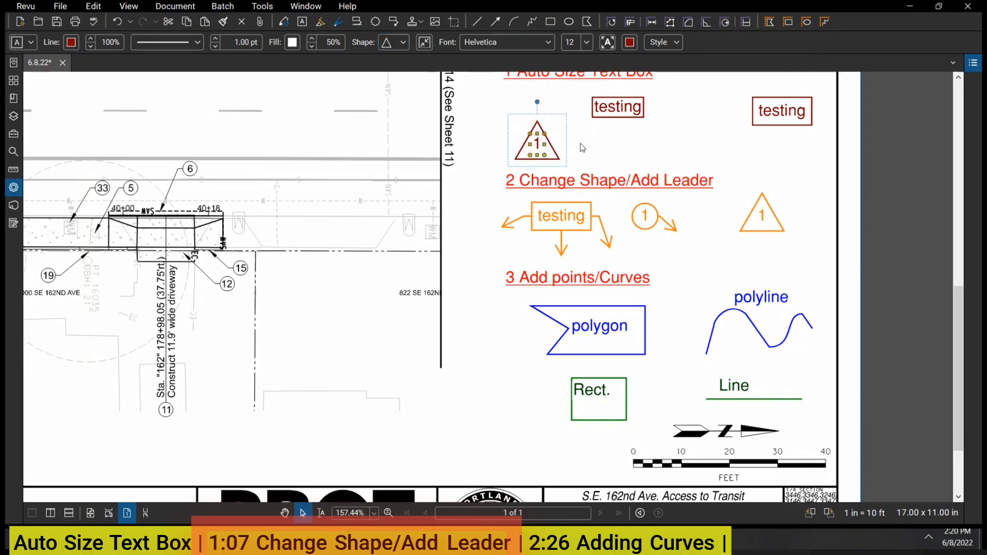
click(659, 42)
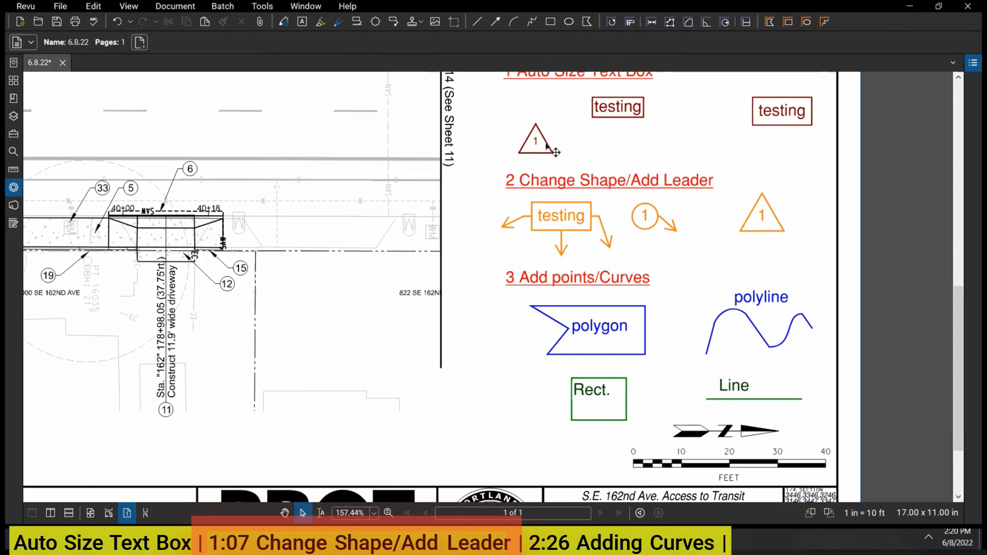
click(535, 143)
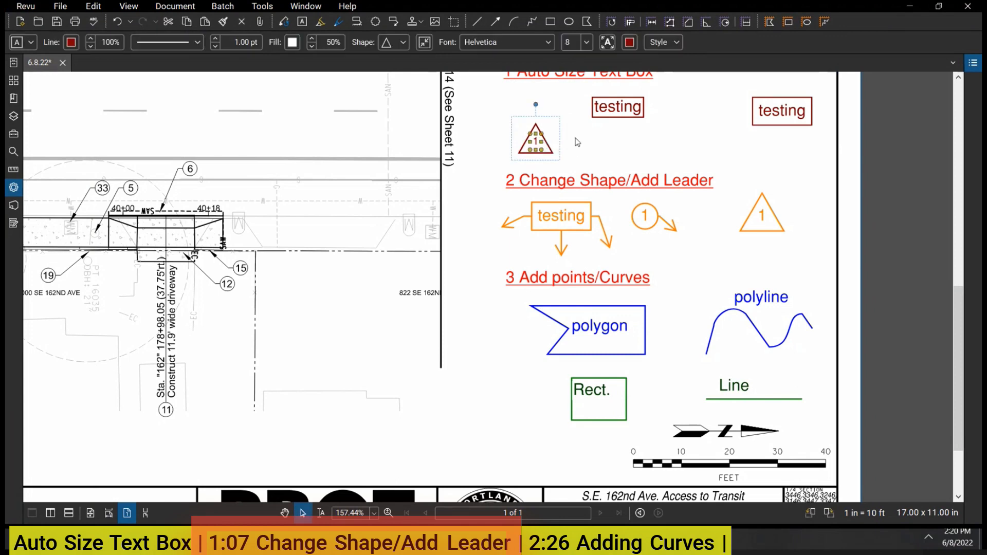
mouse_move(586, 144)
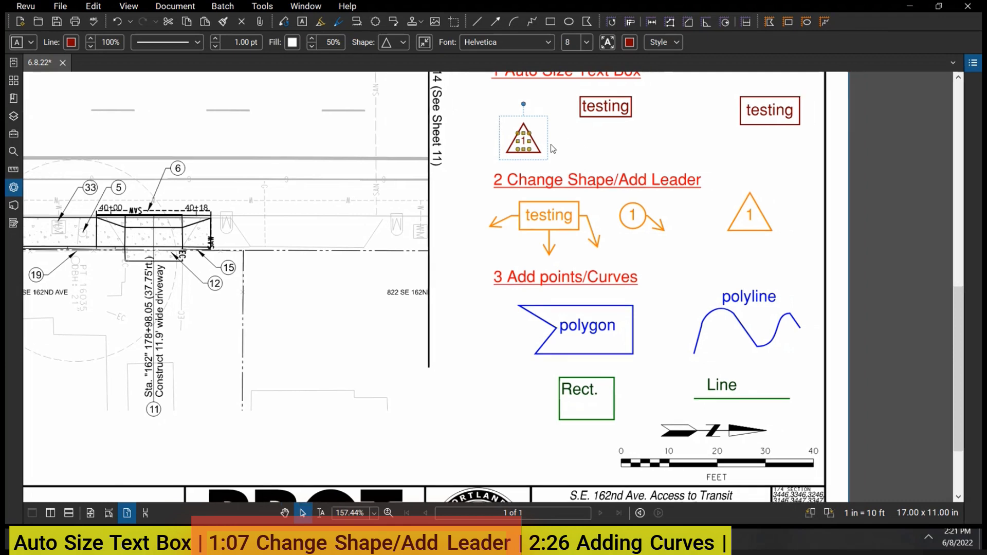
click(406, 42)
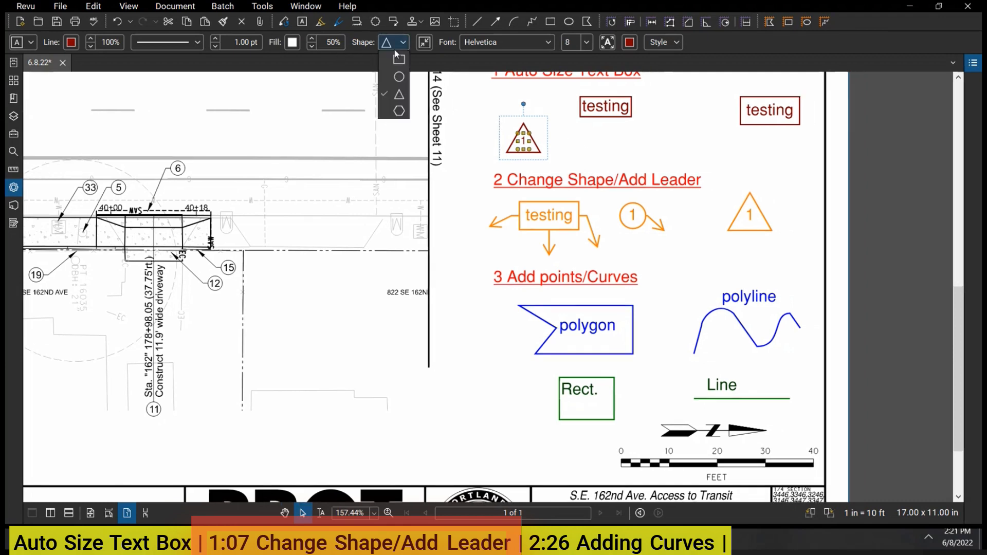
click(399, 76)
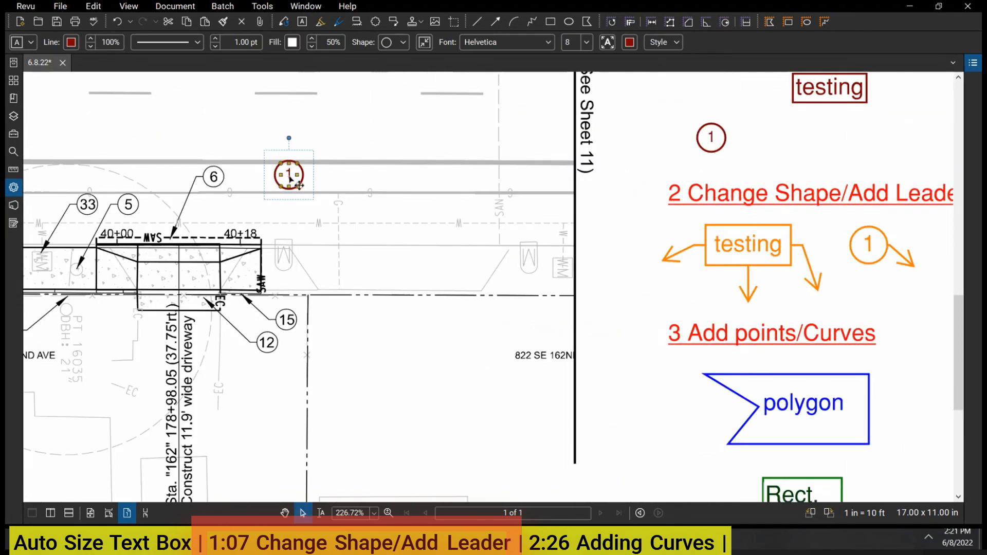
right_click(289, 174)
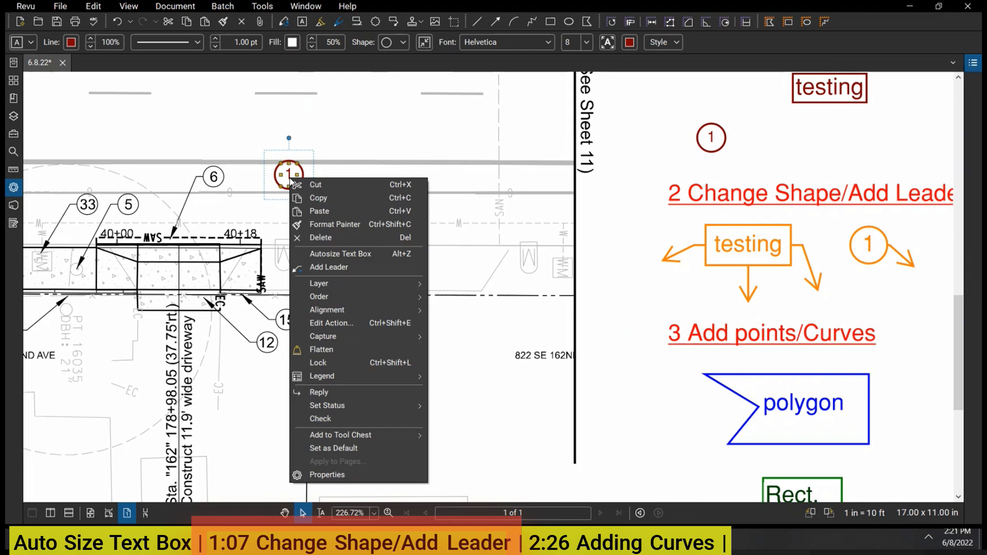
click(329, 267)
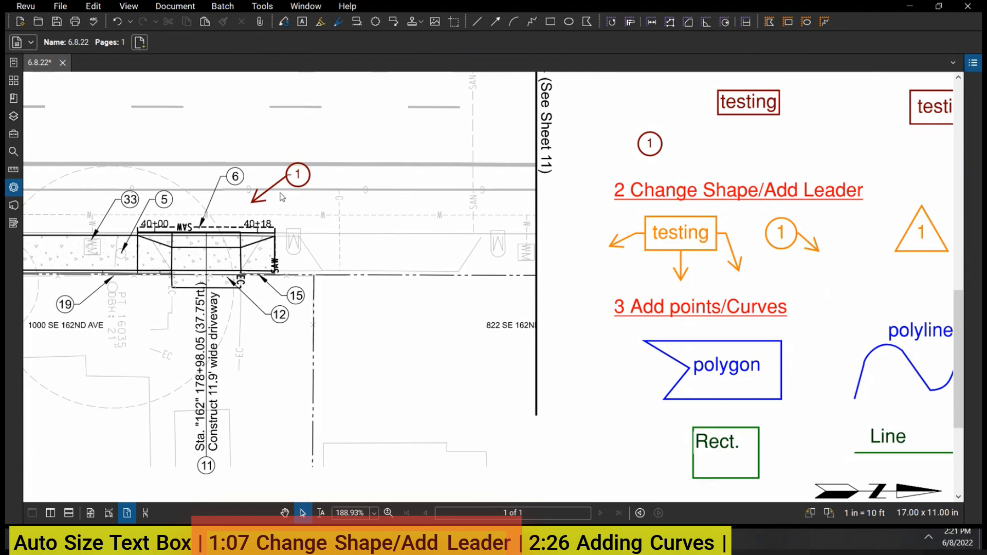
mouse_move(371, 176)
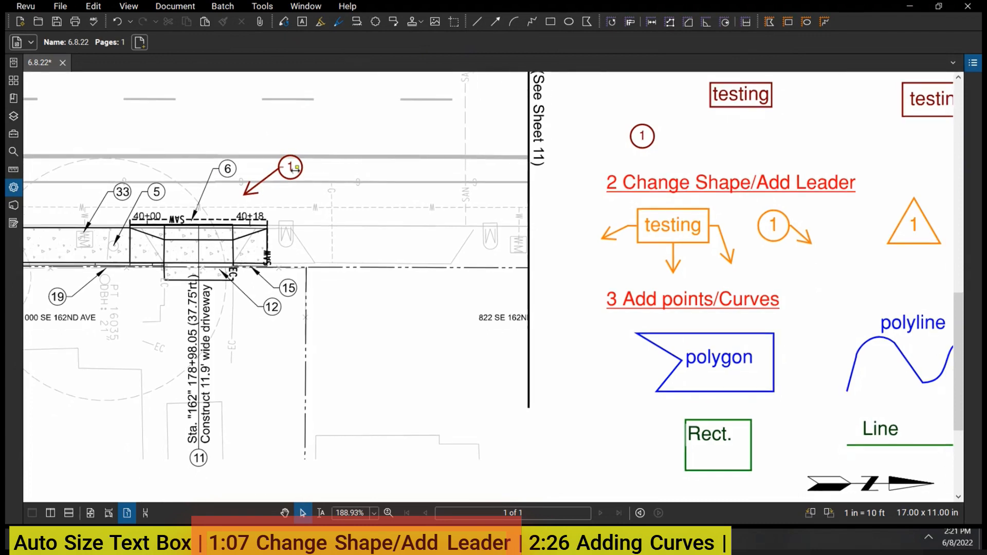
scroll(down, 3)
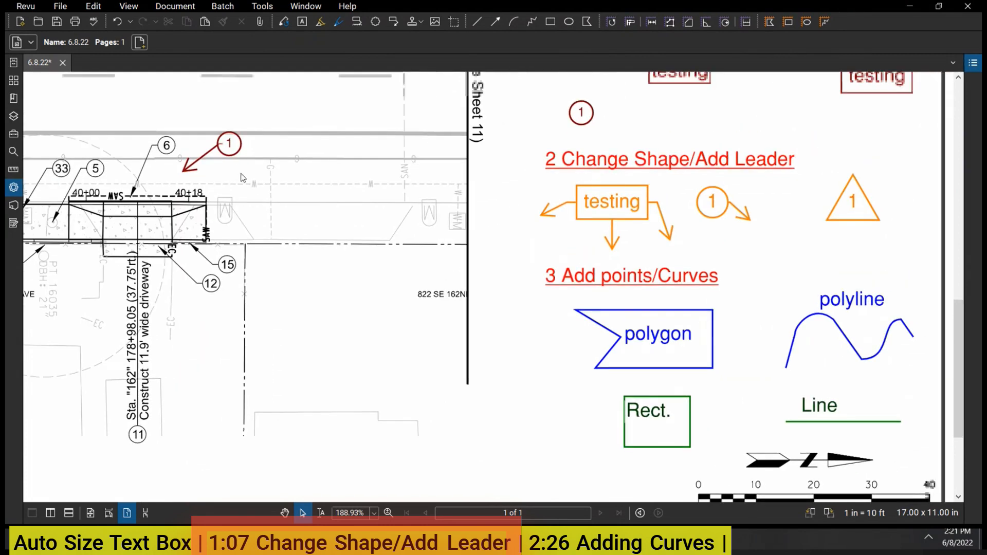
right_click(229, 144)
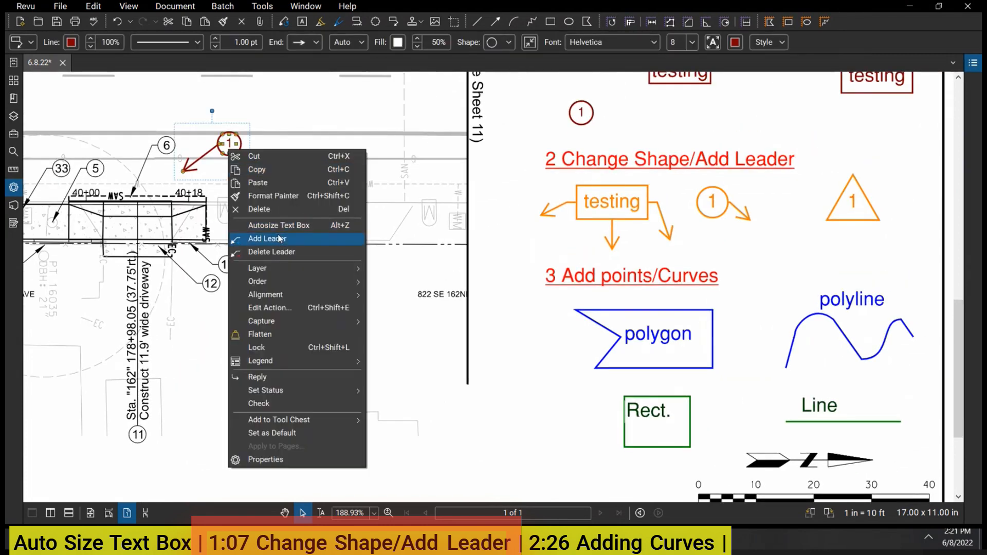
click(267, 239)
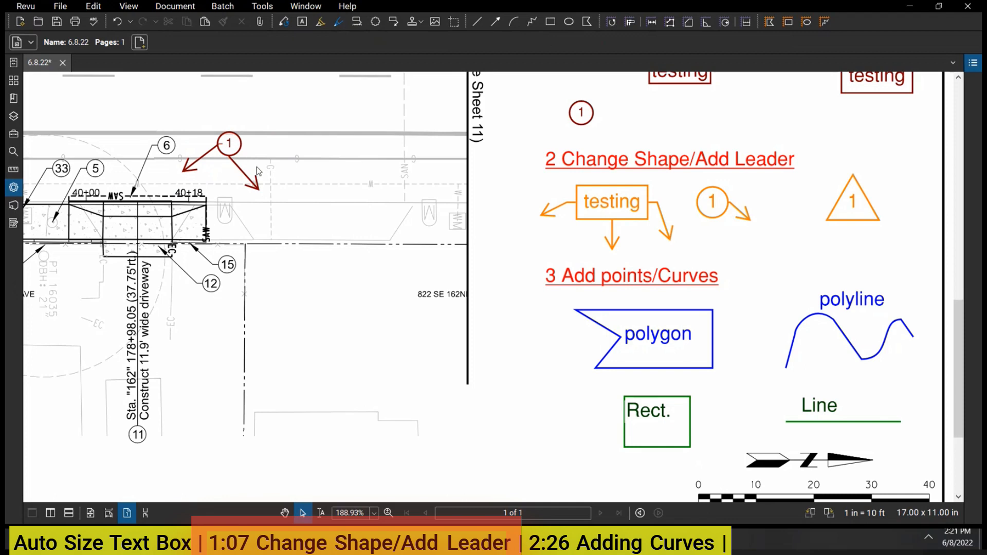
click(228, 143)
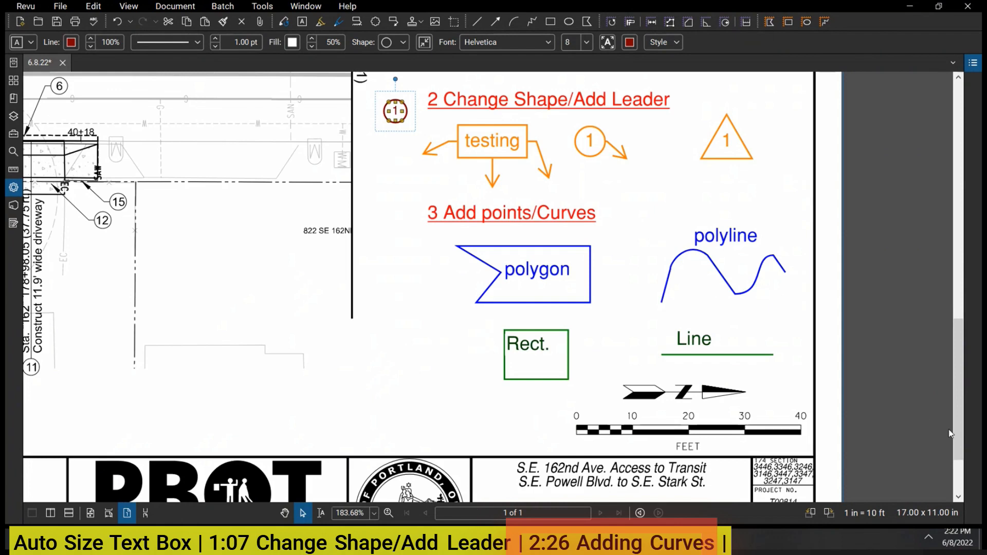
mouse_move(747, 366)
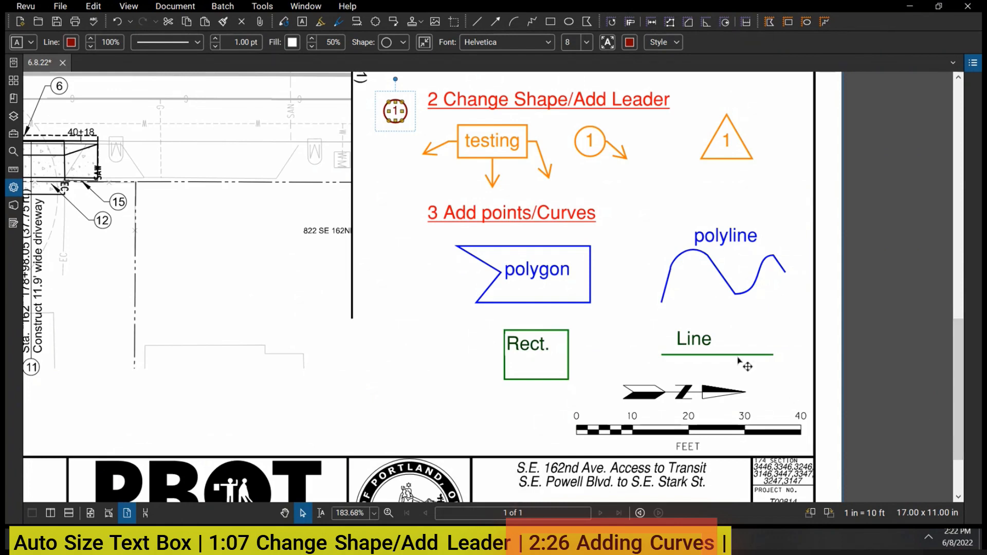
mouse_move(618, 230)
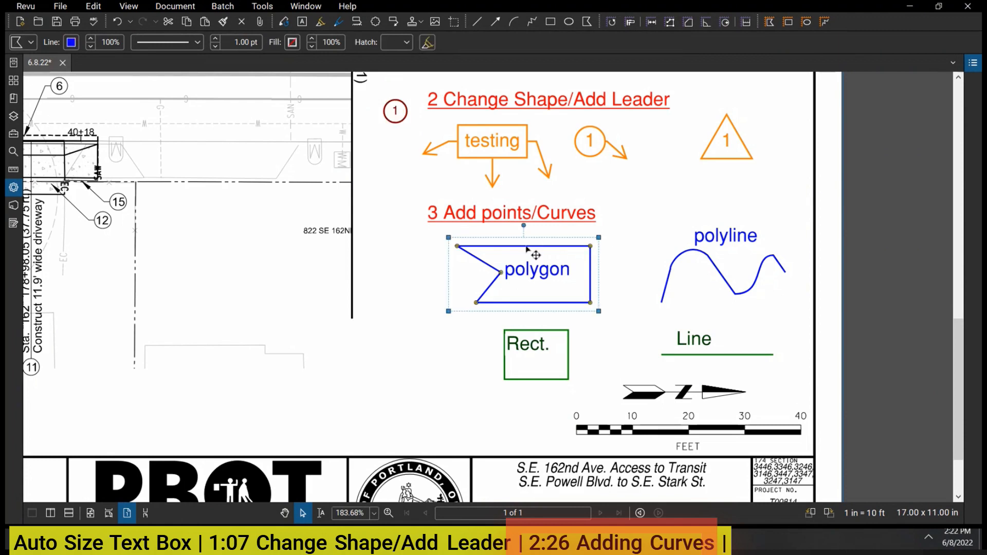
mouse_move(539, 256)
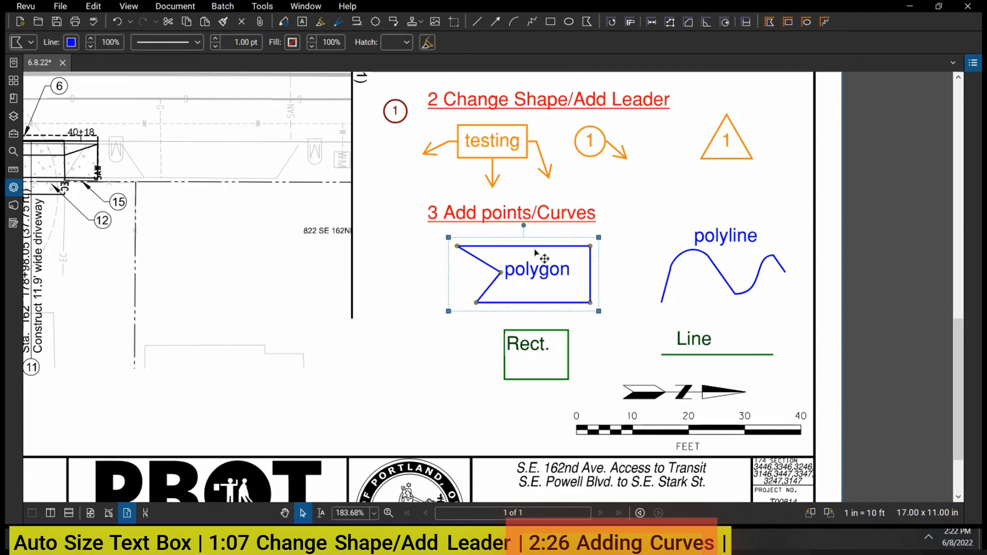
mouse_move(587, 20)
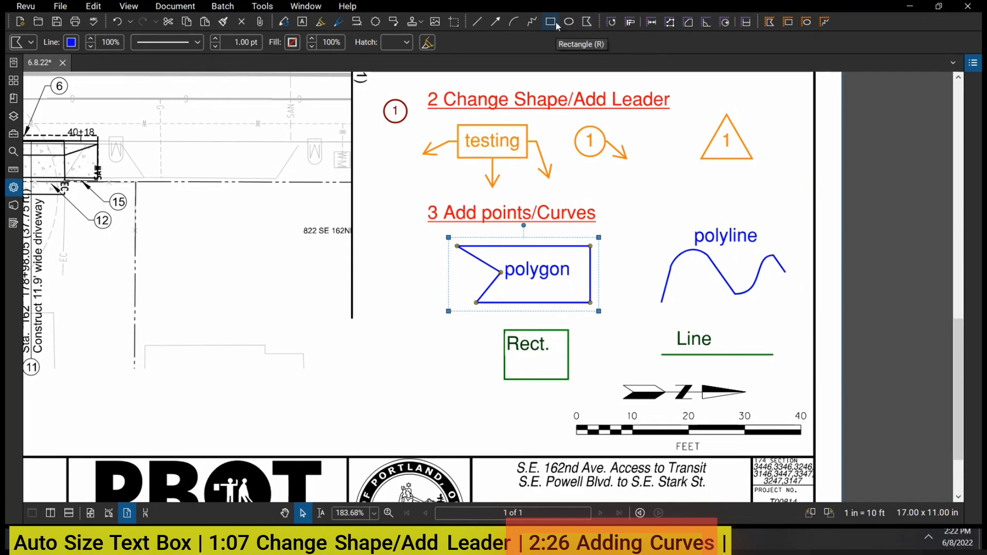
mouse_move(494, 22)
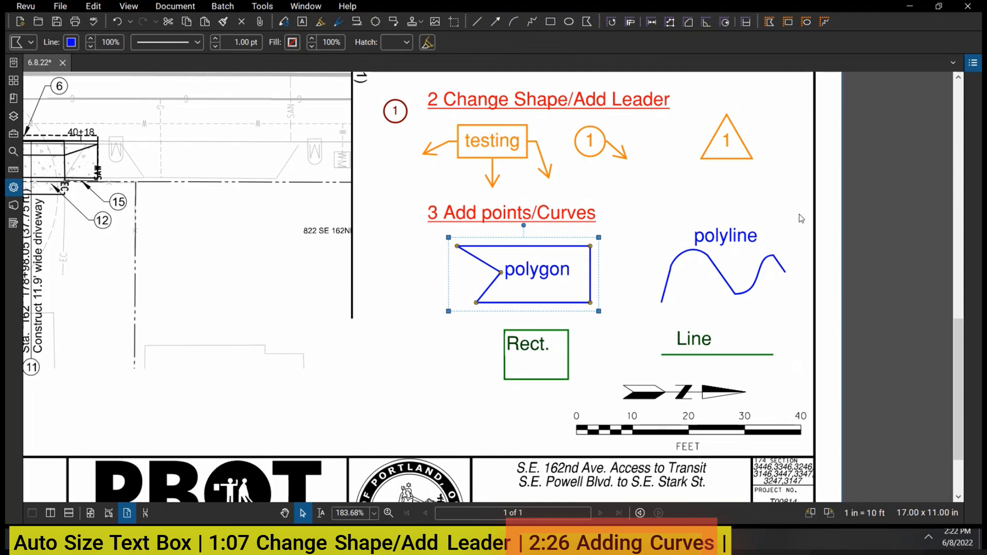
click(583, 80)
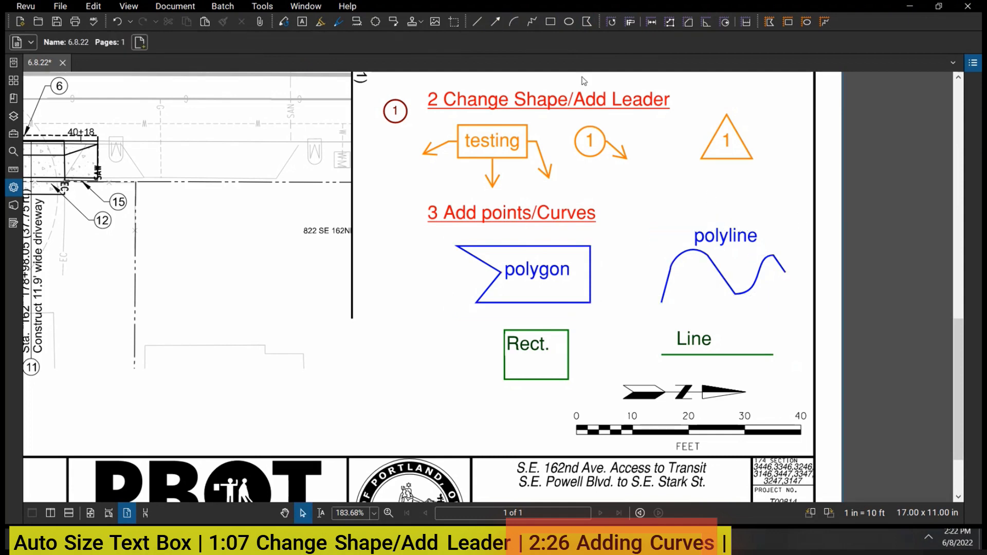
mouse_move(530, 21)
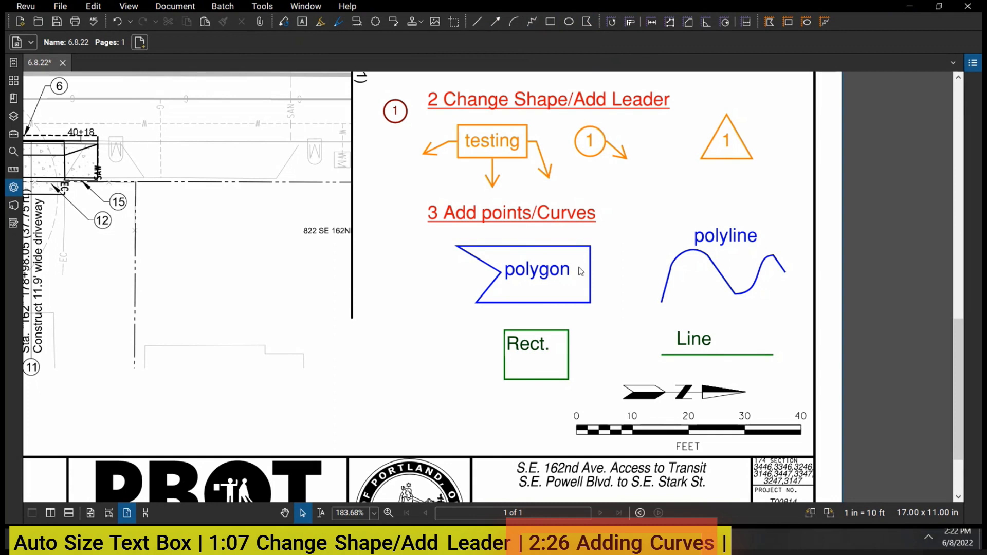
mouse_move(680, 313)
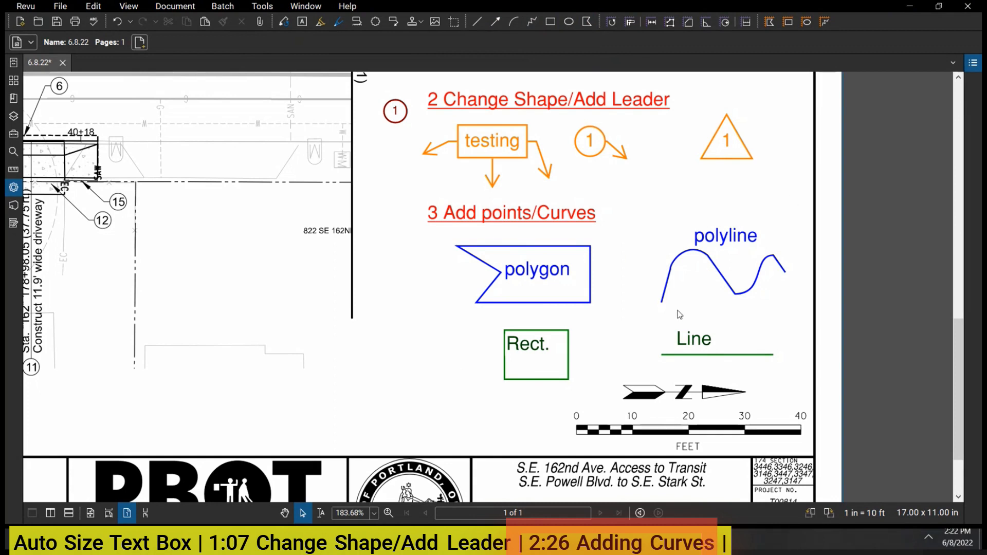
click(718, 355)
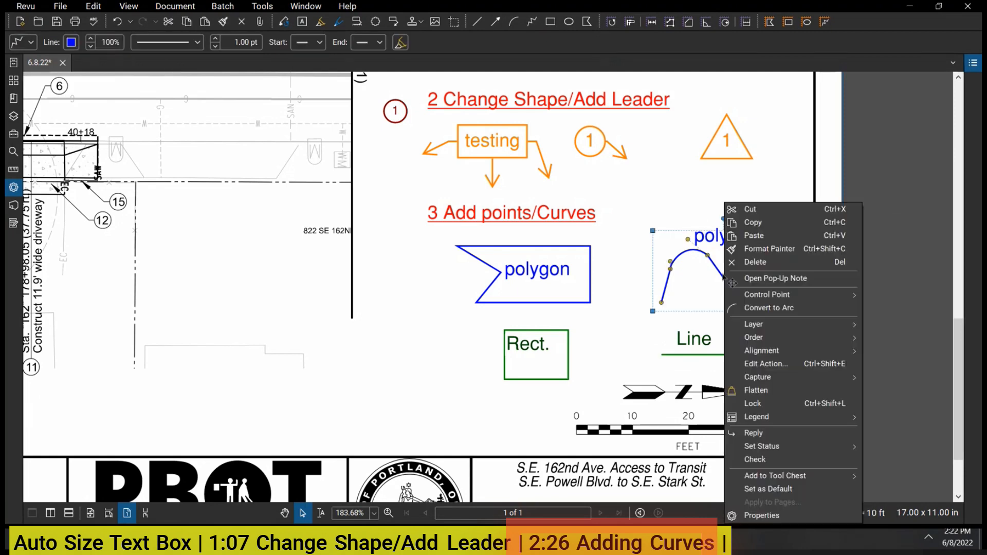
click(767, 295)
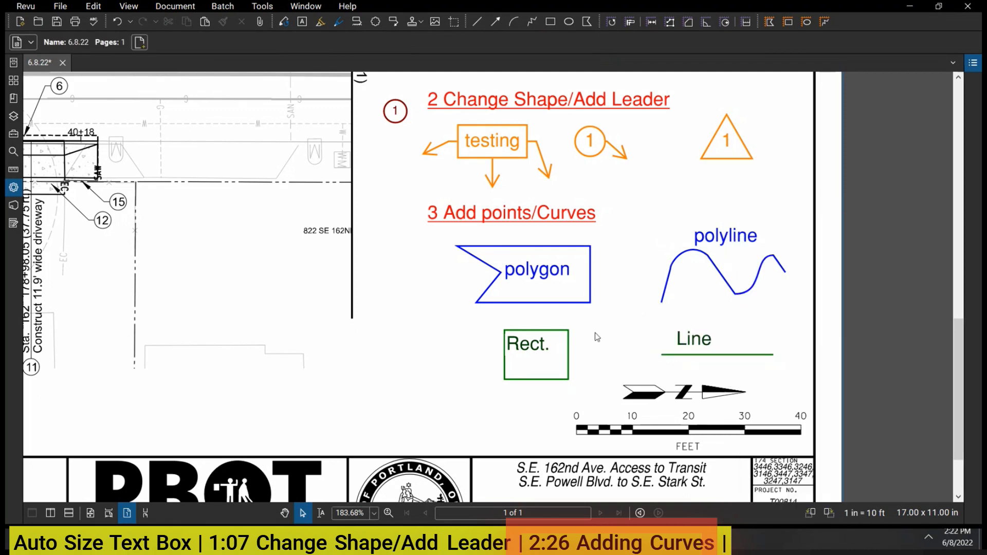
right_click(536, 355)
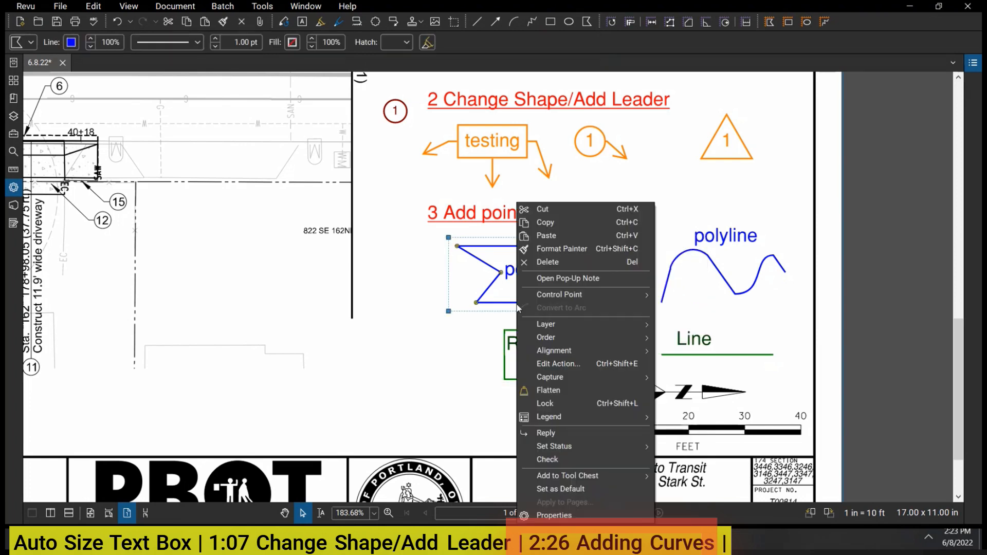
mouse_move(559, 295)
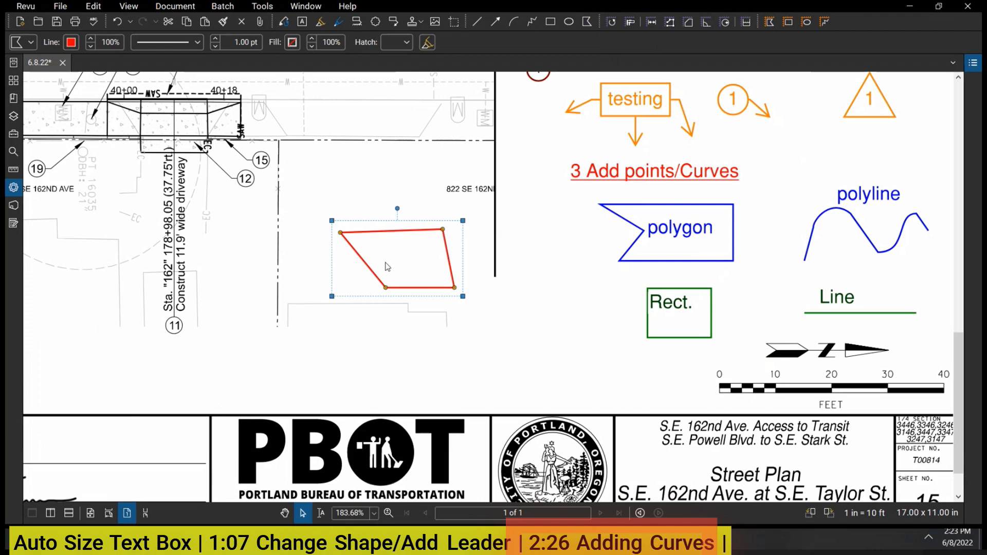
mouse_move(381, 269)
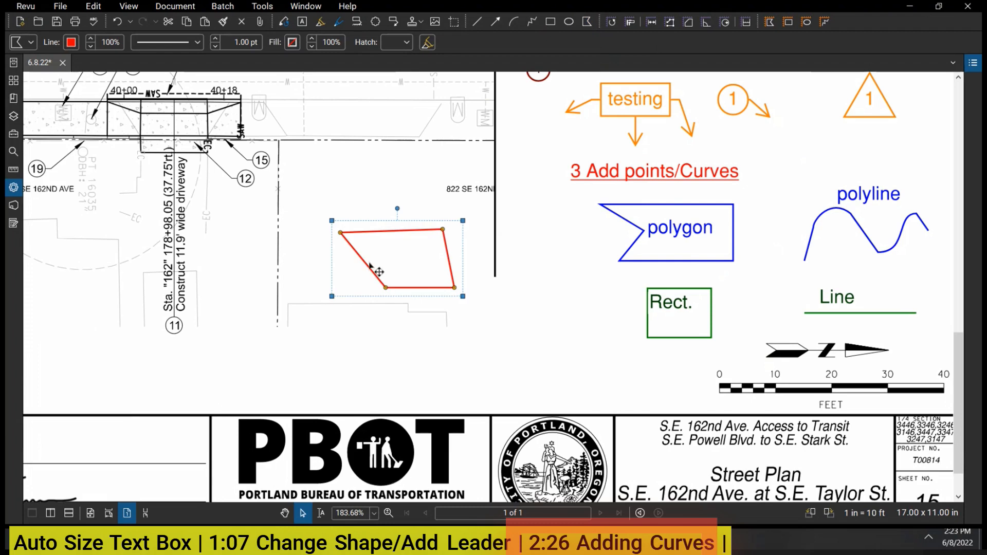
Convert the red polygon's lower-left edge to an arc via Convert to Arc.
right_click(383, 271)
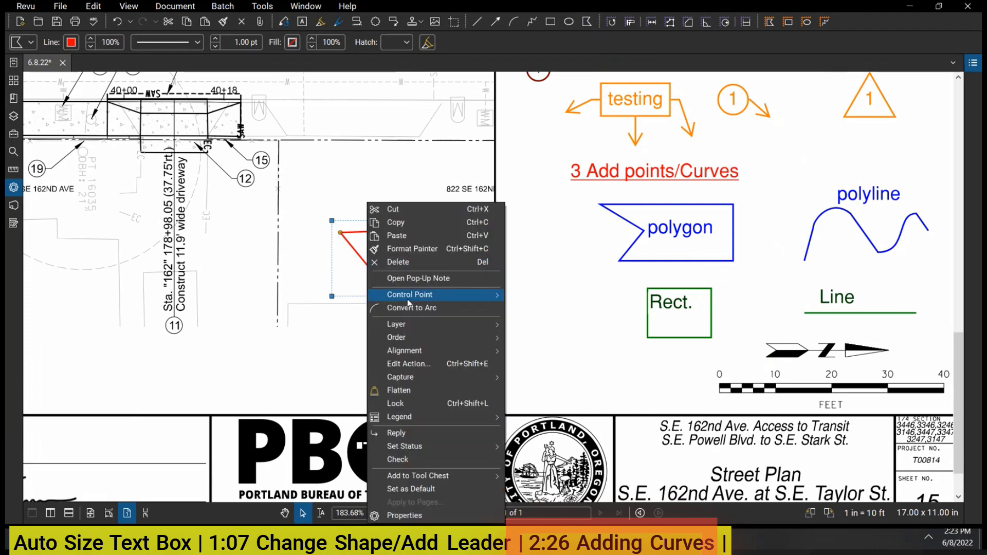
click(411, 308)
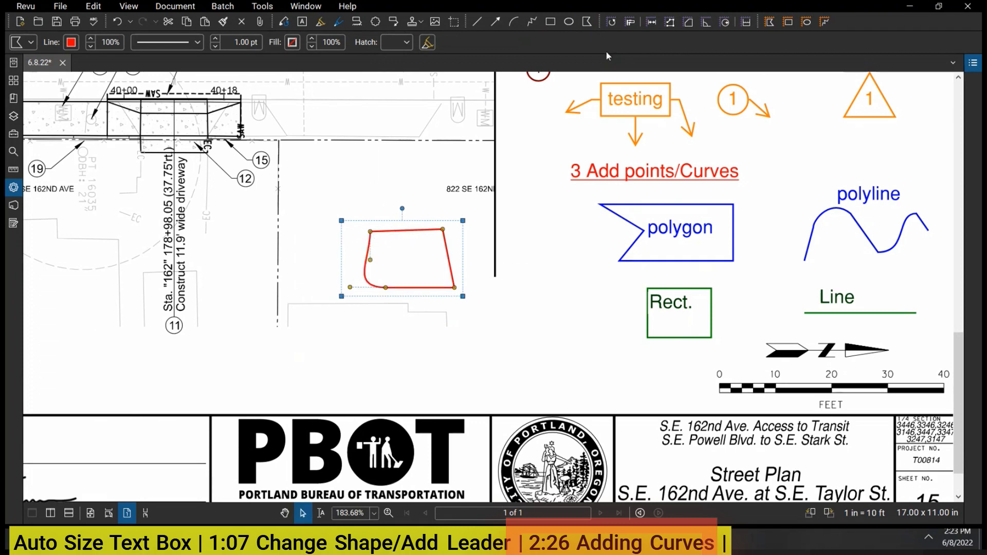
Add control points to the red polyline and curve its middle section with Convert to Arc.
click(530, 23)
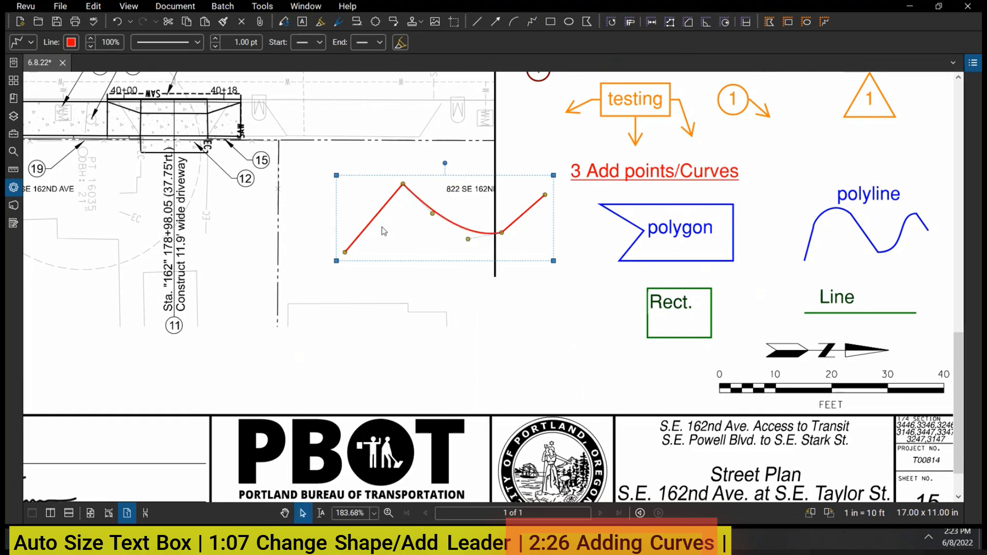
right_click(384, 232)
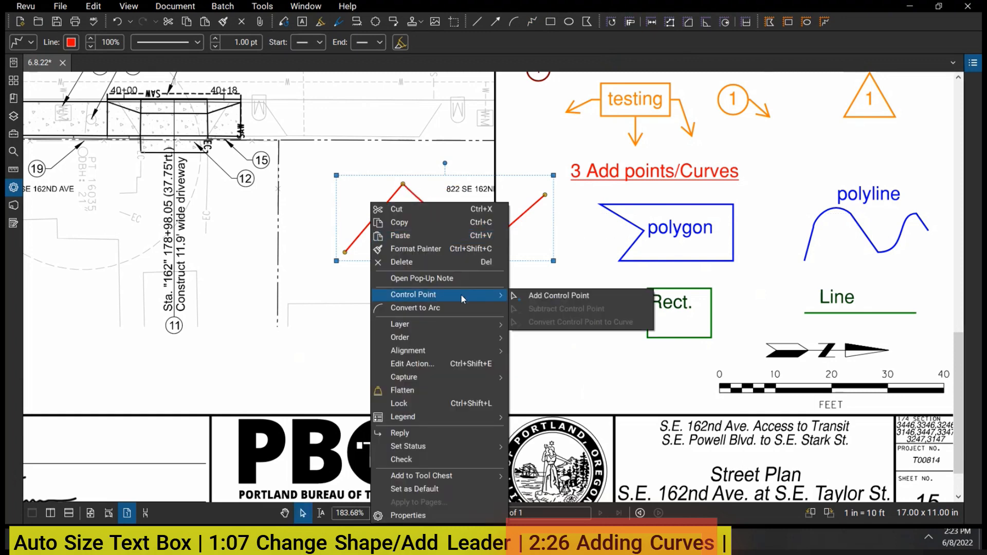
click(559, 295)
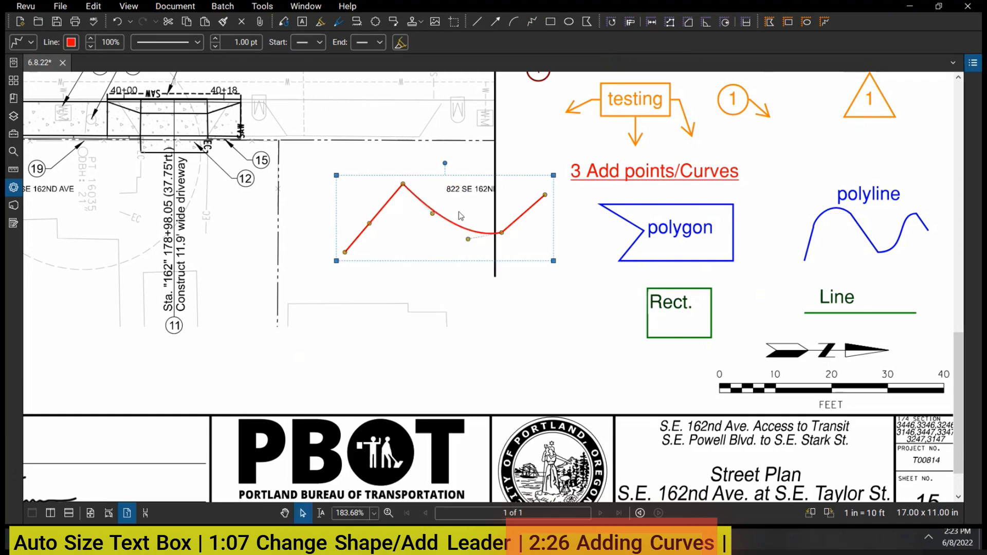
right_click(461, 215)
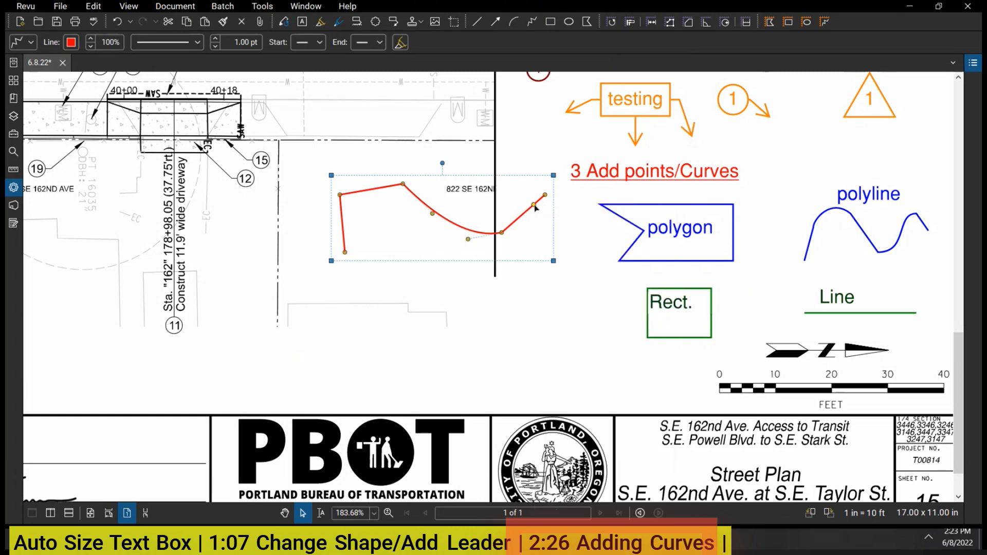
click(576, 237)
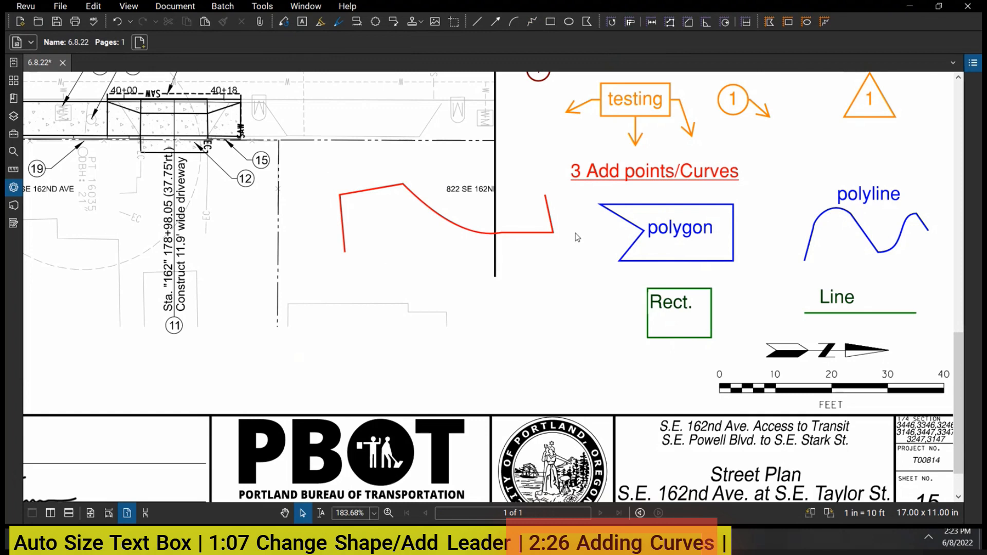
click(428, 219)
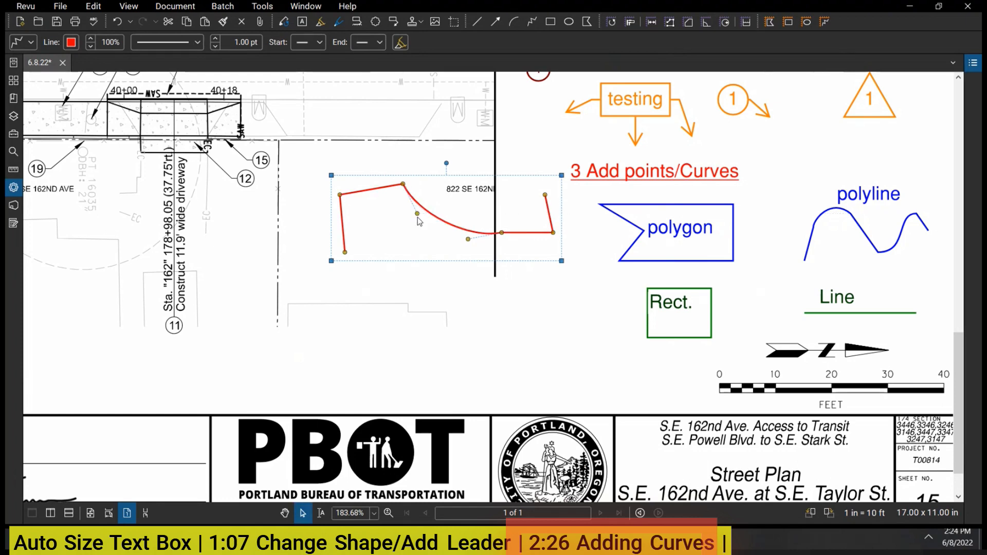
Add another control point to the polyline to bend its end.
right_click(419, 221)
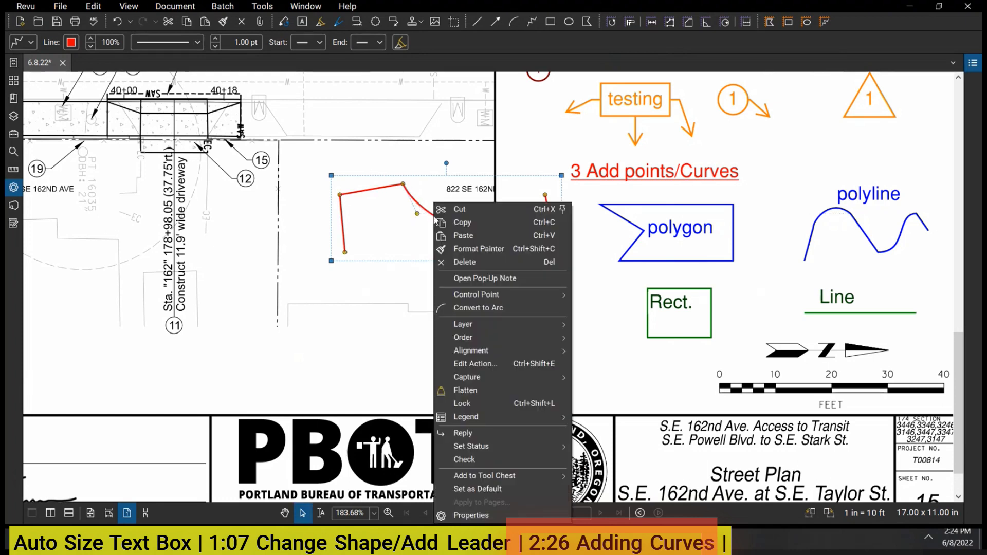
mouse_move(476, 170)
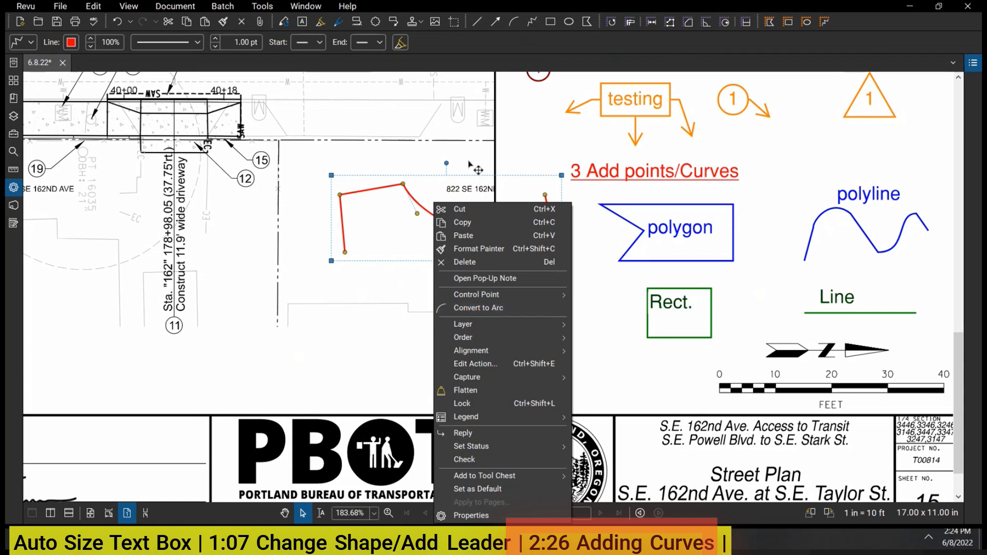
click(478, 308)
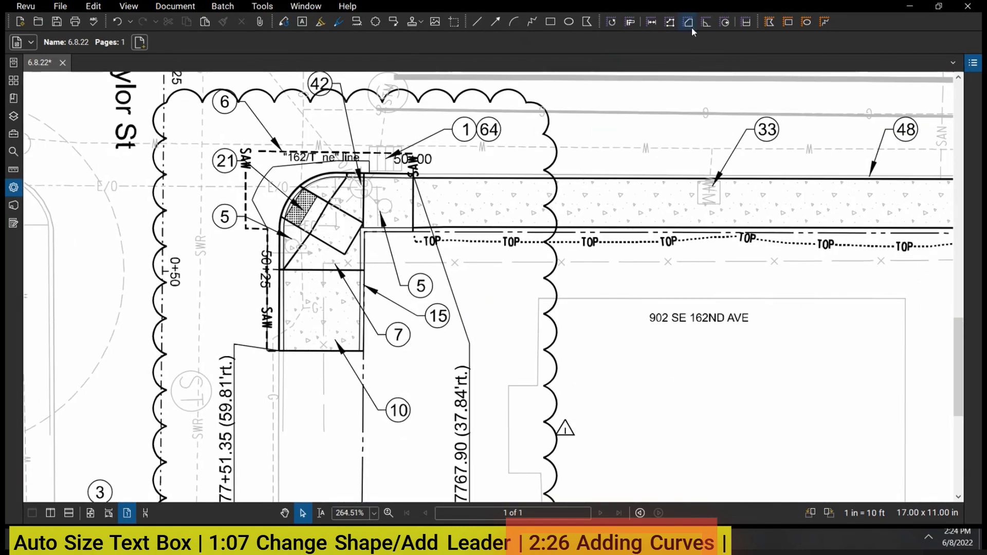
Trace the curb-ramp area and convert its corner to an arc, totalling 63.57 sf.
click(687, 20)
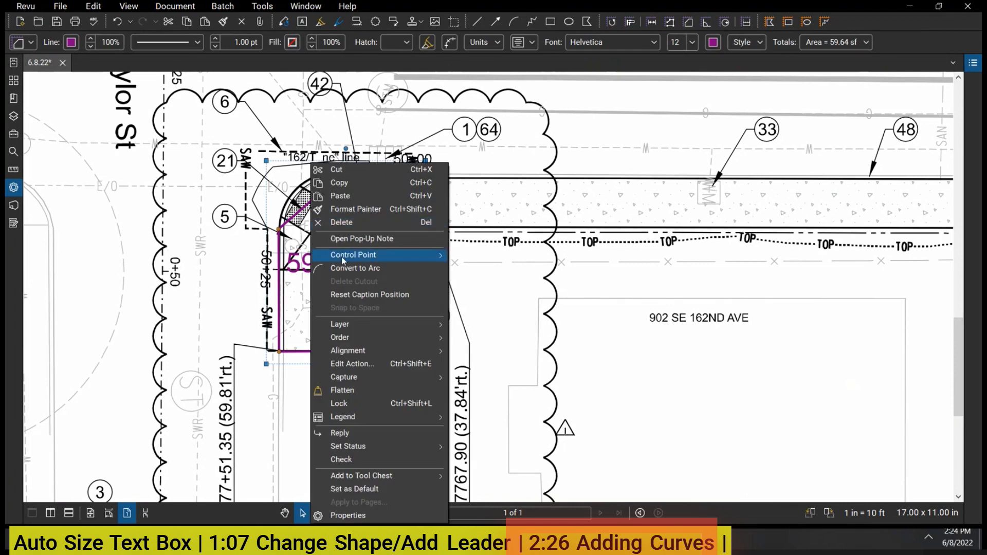
click(353, 255)
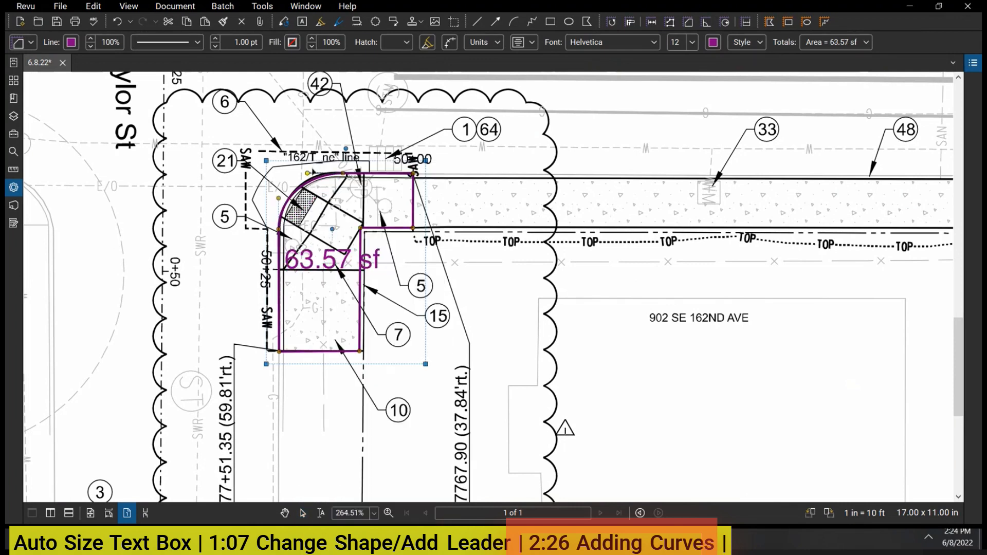